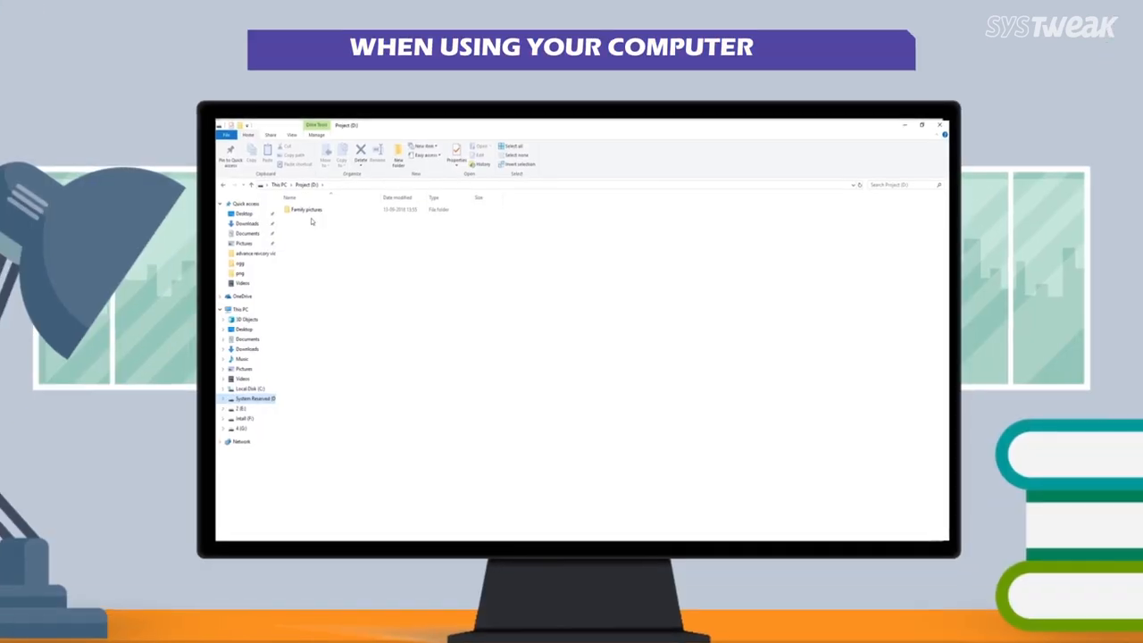
Step: Open the Family pictures folder on the Project (D:) drive in File Explorer
double_click(305, 209)
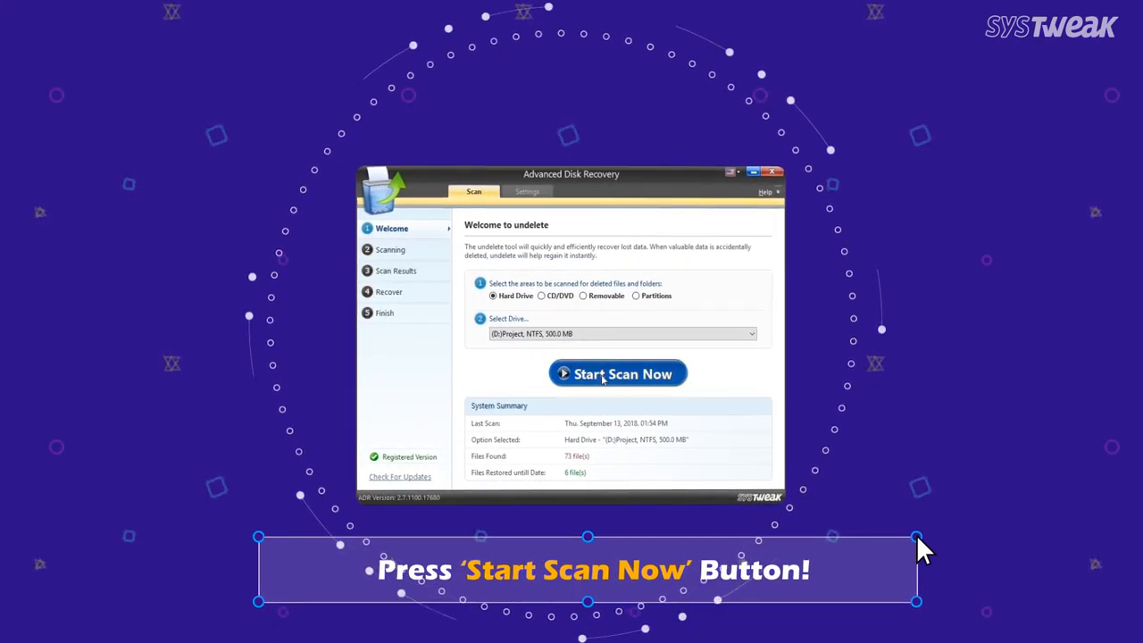
Step: Run a Deep Scan of the Project D: drive, finding 36 deleted files
click(617, 373)
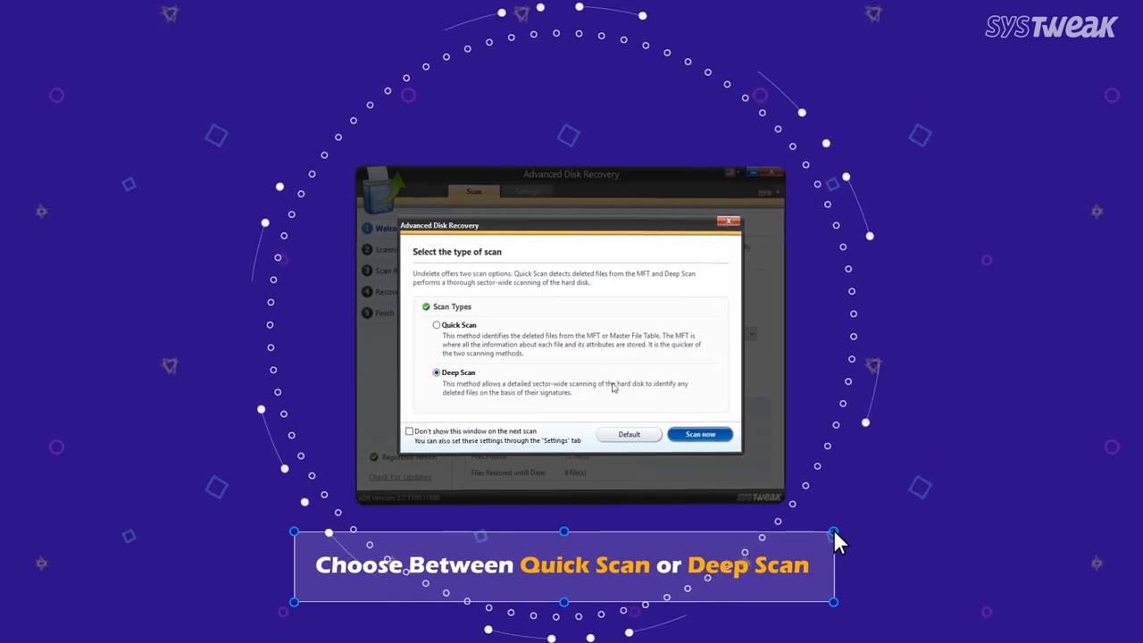
click(700, 434)
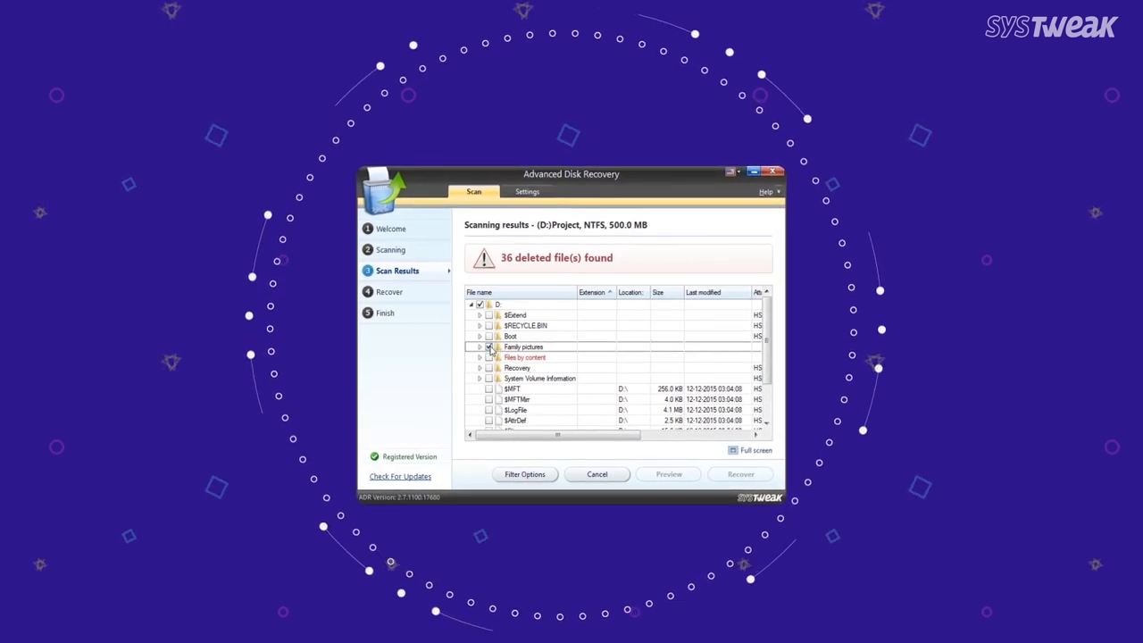
Step: Recover the Family pictures files to the chosen destination folder
click(489, 346)
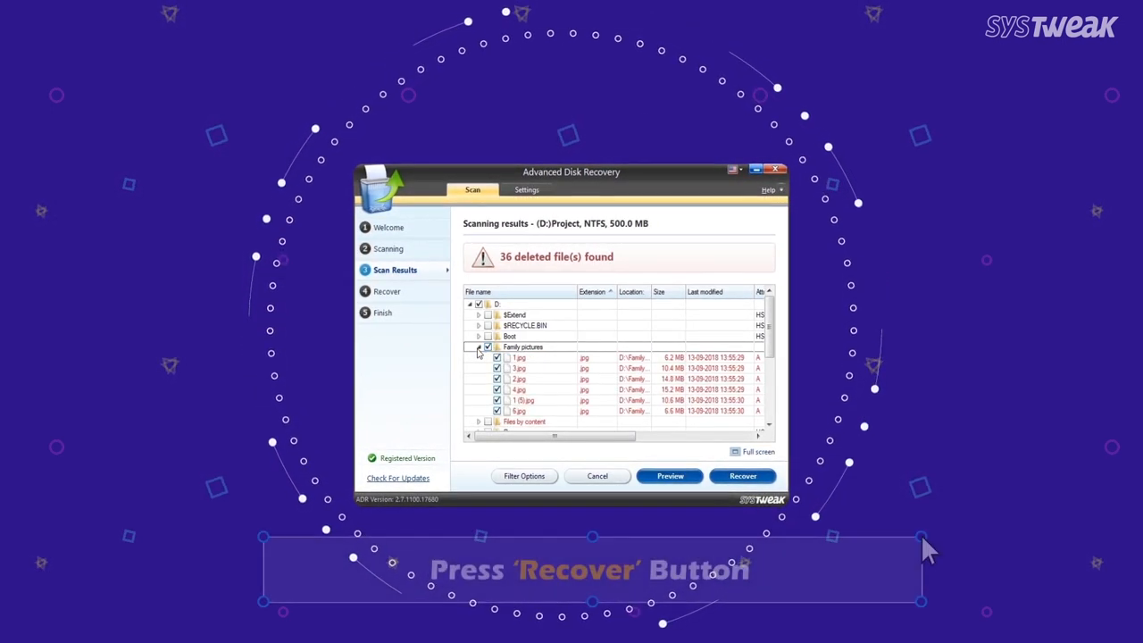
click(743, 475)
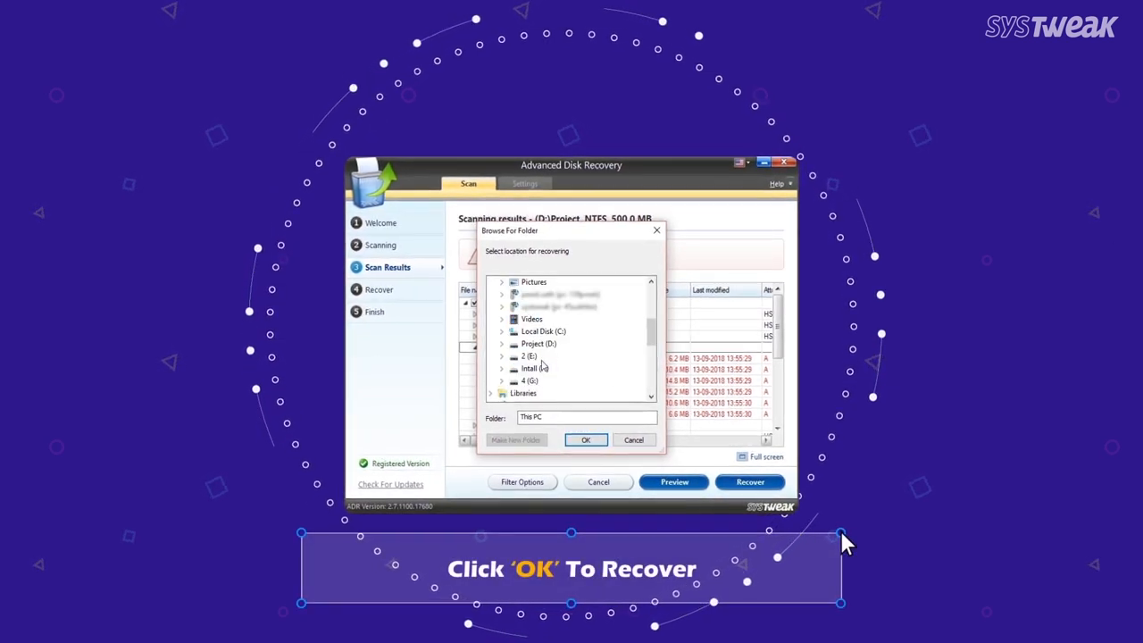
click(586, 439)
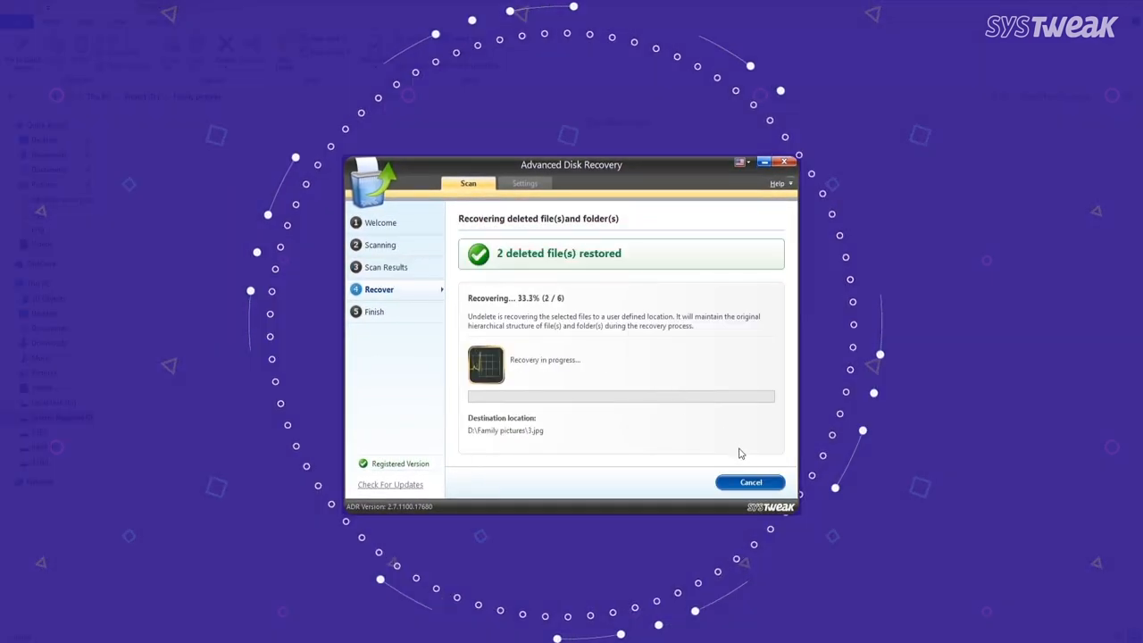